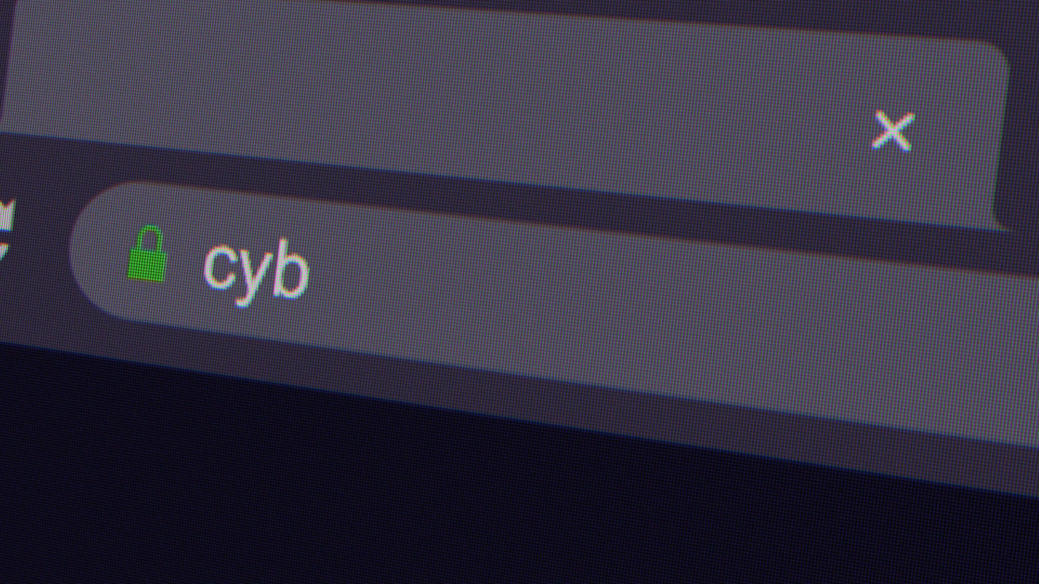
text(er security)
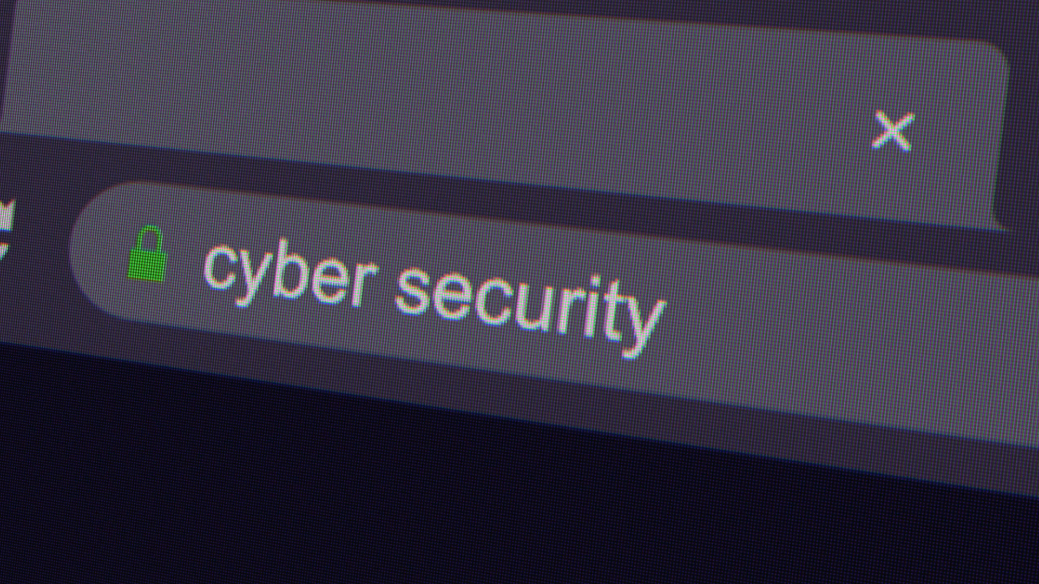